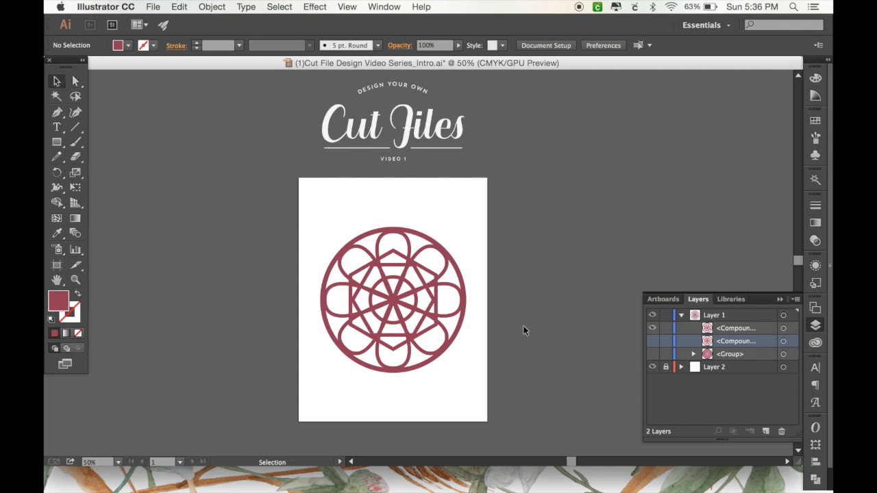
mouse_move(477, 304)
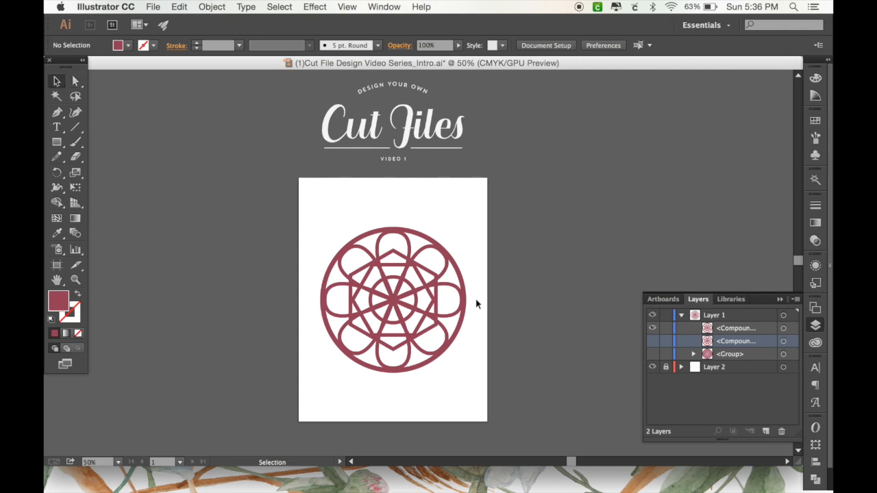
mouse_move(486, 304)
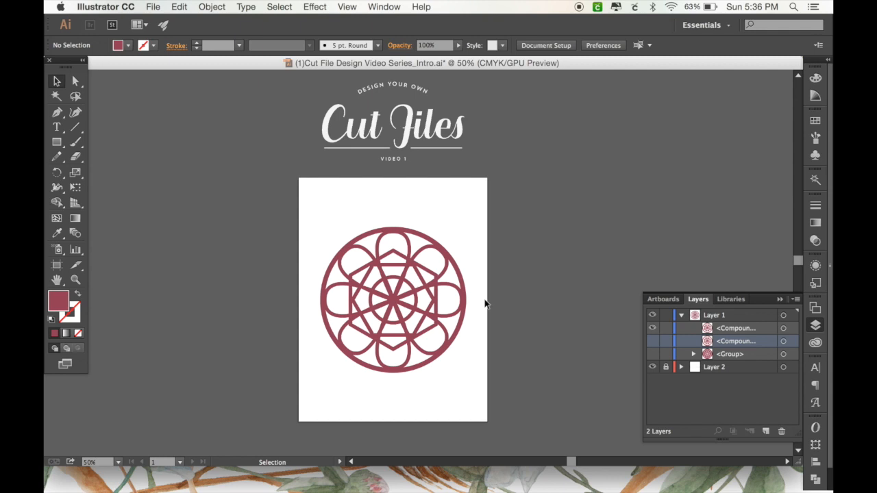
mouse_move(461, 277)
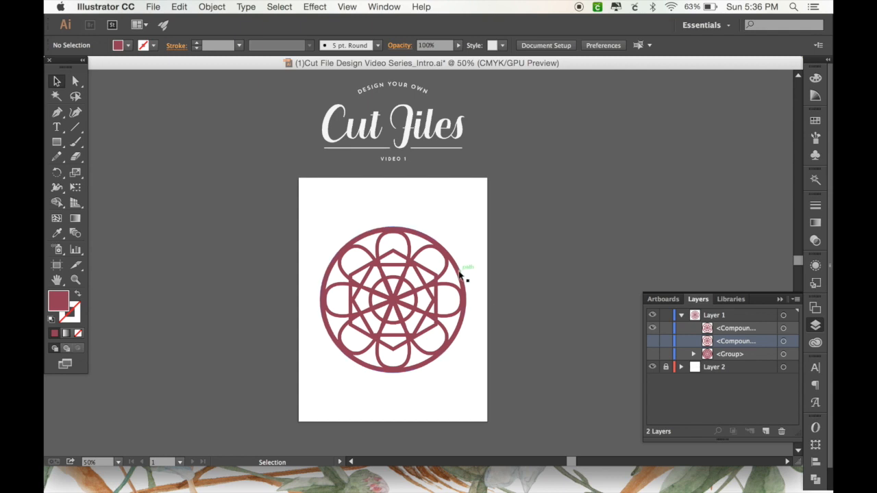
mouse_move(464, 267)
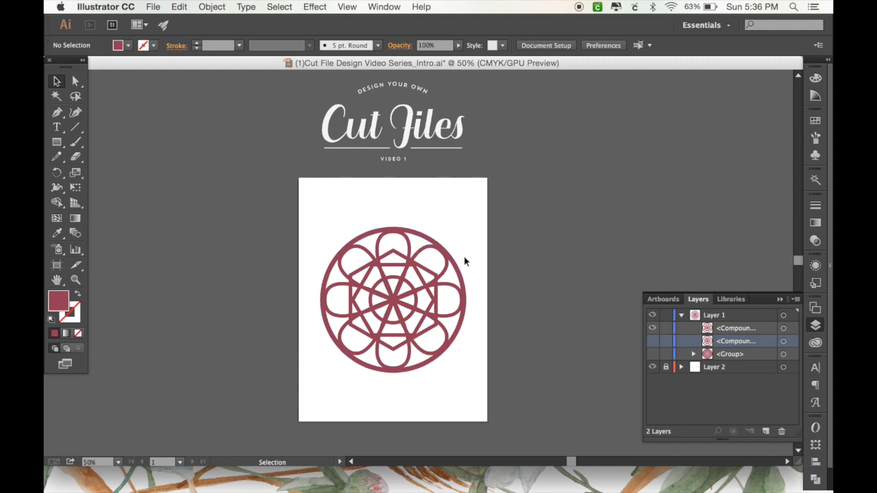
mouse_move(460, 263)
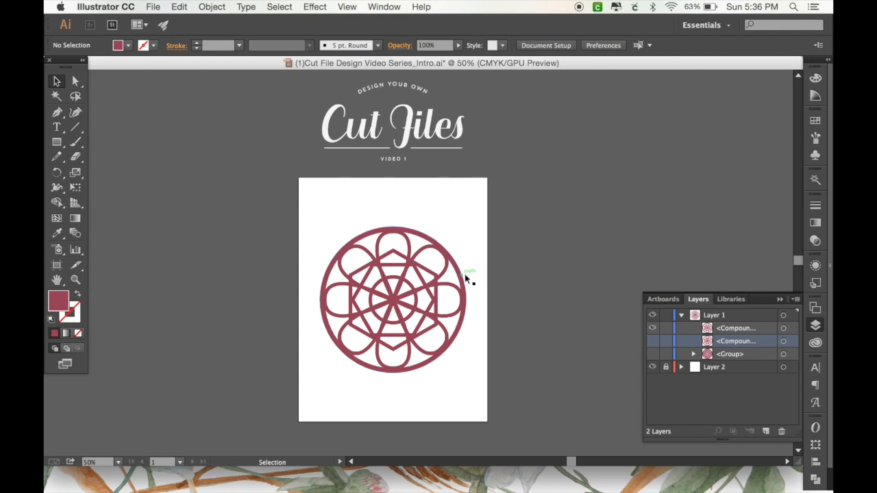
mouse_move(477, 276)
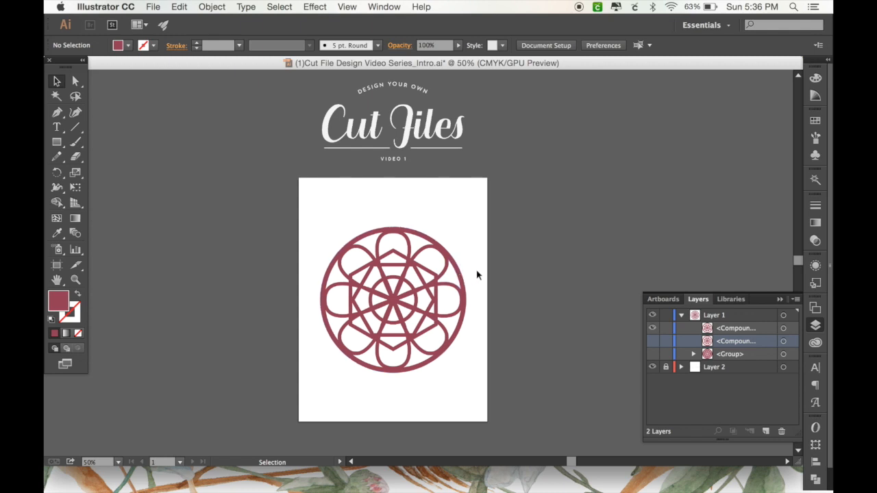
mouse_move(477, 274)
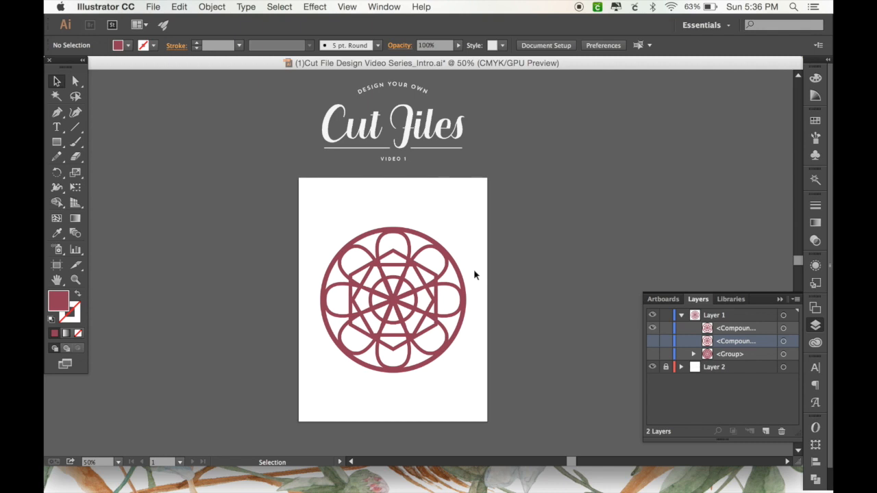
mouse_move(479, 266)
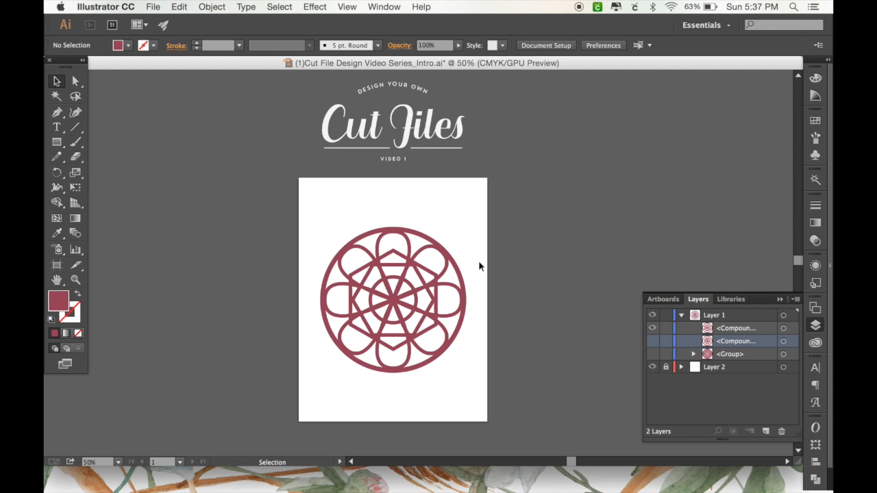
mouse_move(450, 266)
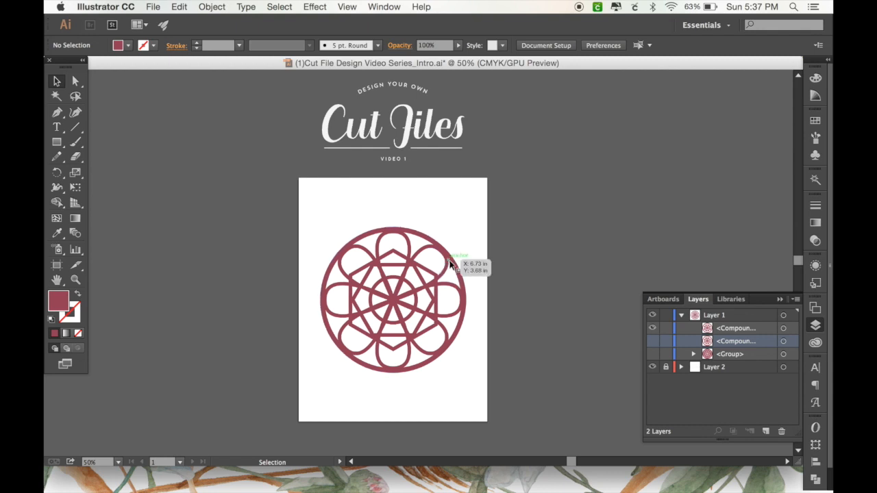
mouse_move(477, 286)
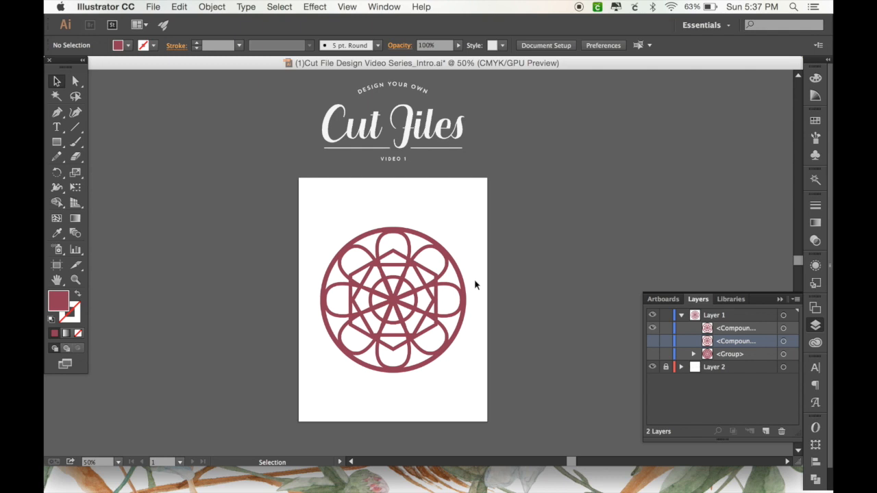
mouse_move(365, 257)
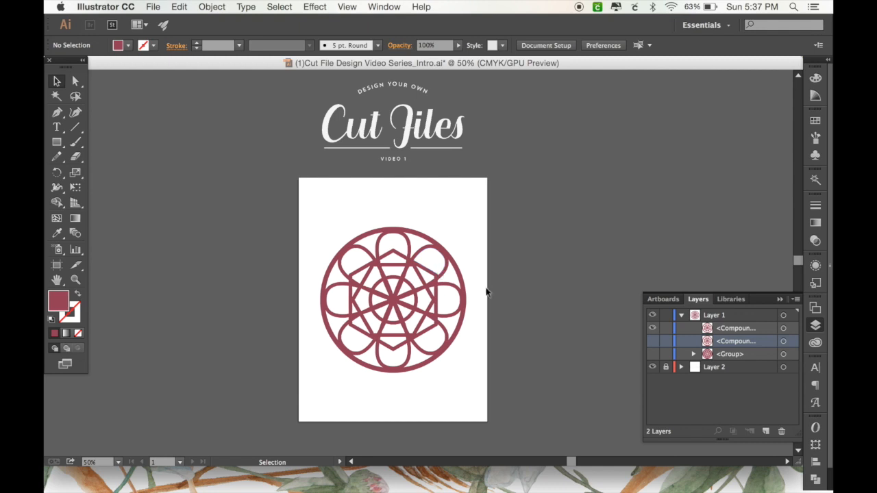
mouse_move(496, 298)
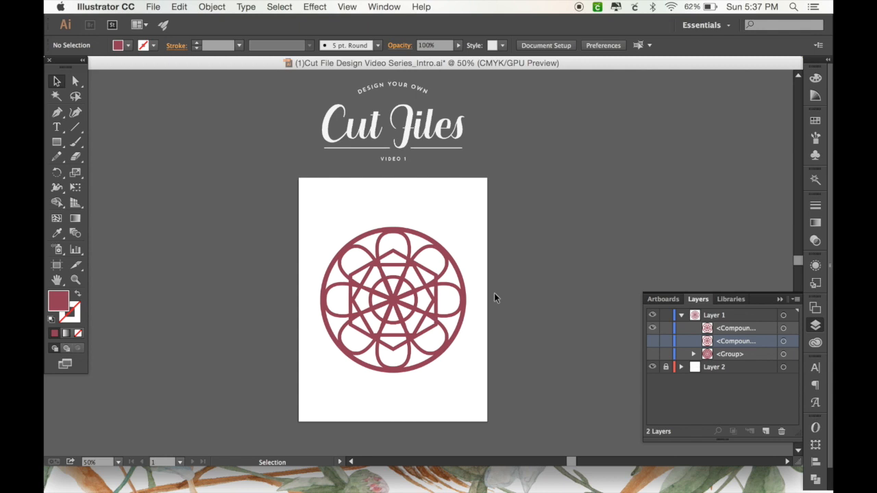
mouse_move(481, 324)
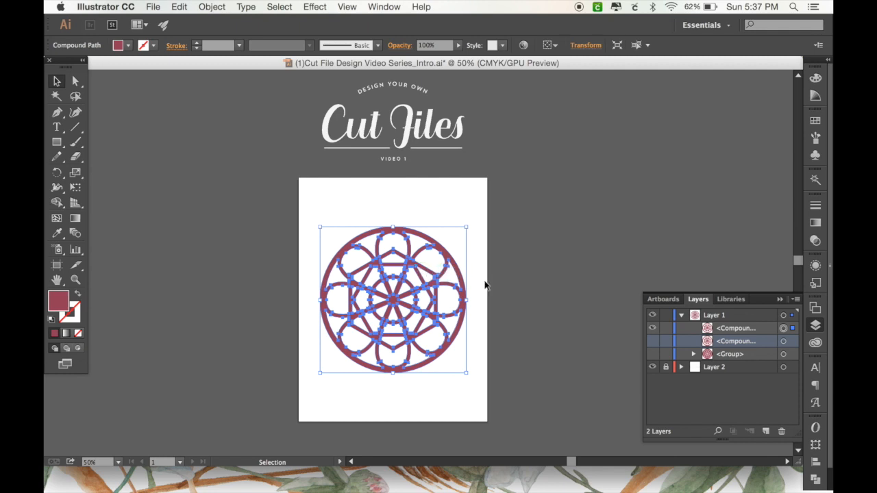
mouse_move(510, 337)
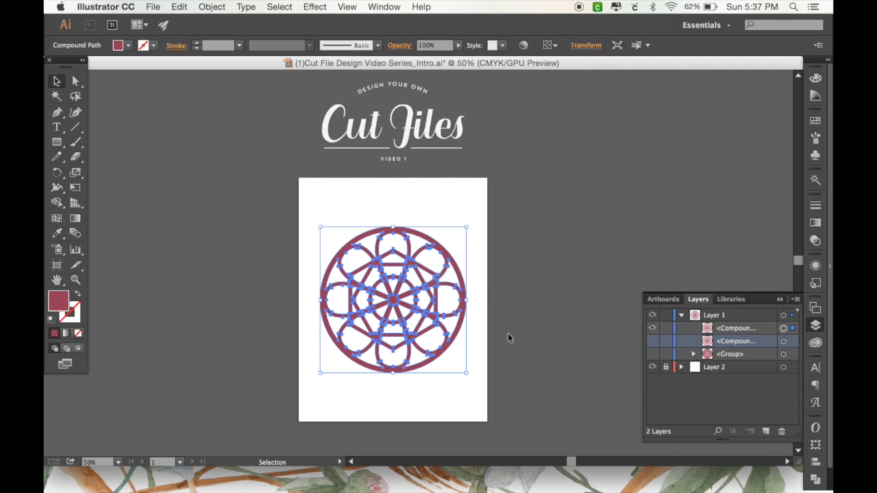
mouse_move(540, 348)
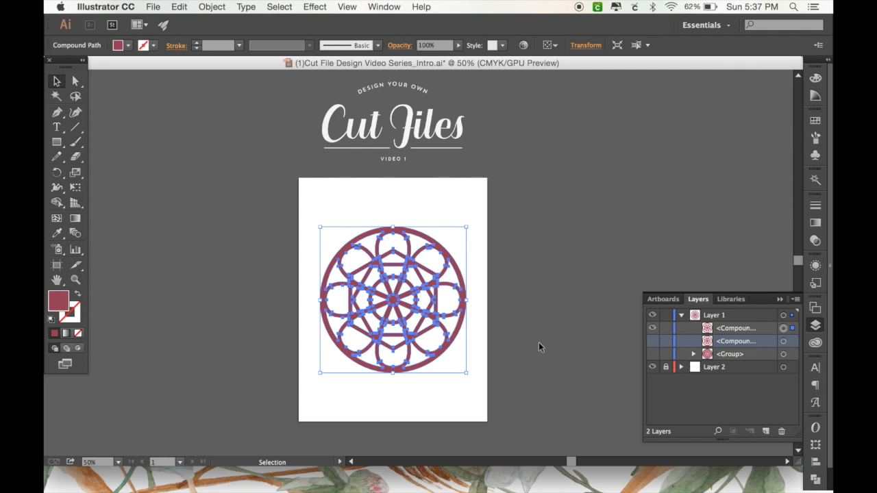
mouse_move(496, 362)
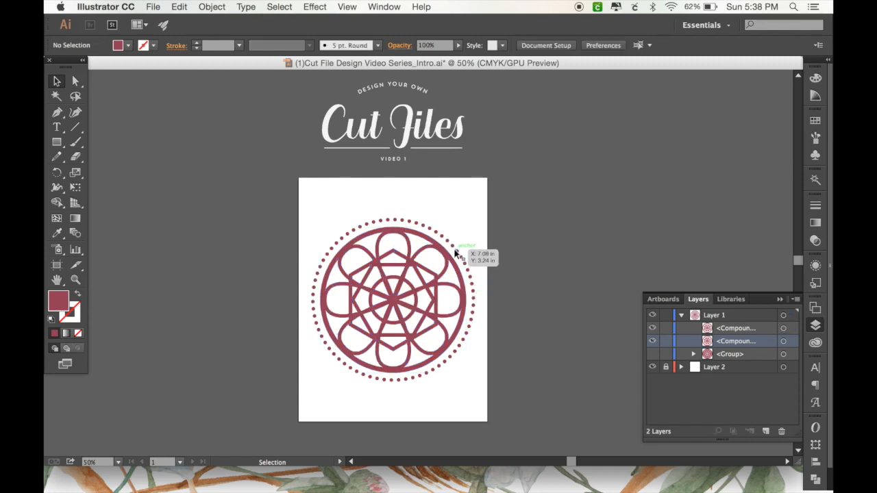
mouse_move(476, 288)
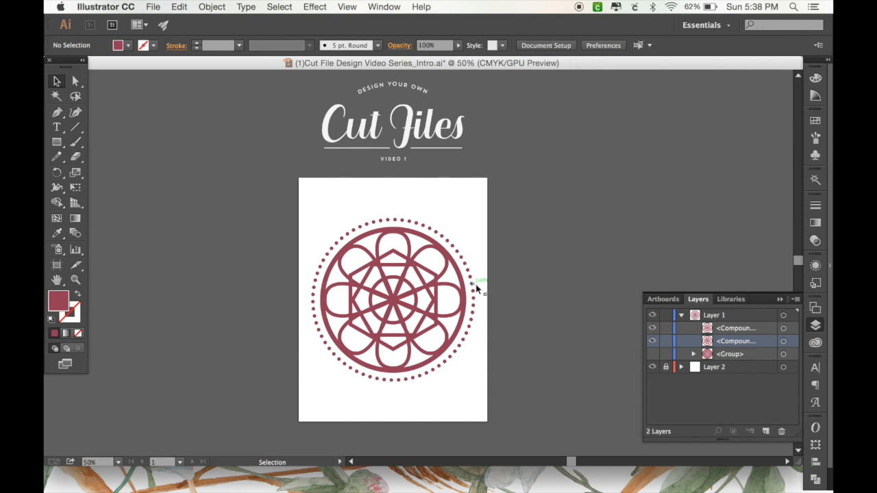
mouse_move(493, 315)
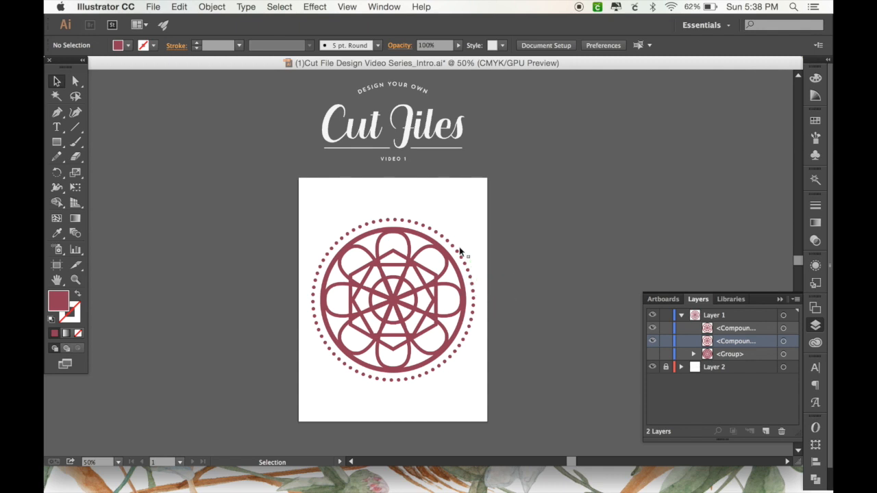
mouse_move(499, 356)
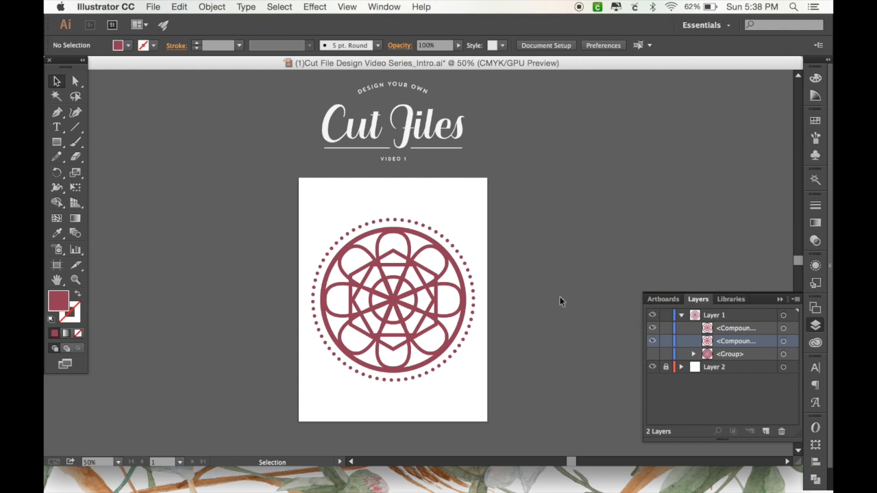
mouse_move(463, 255)
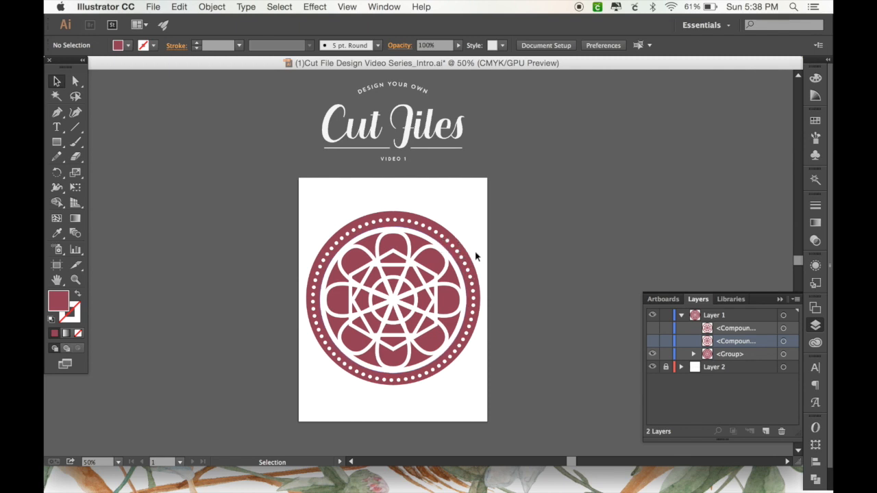
mouse_move(480, 271)
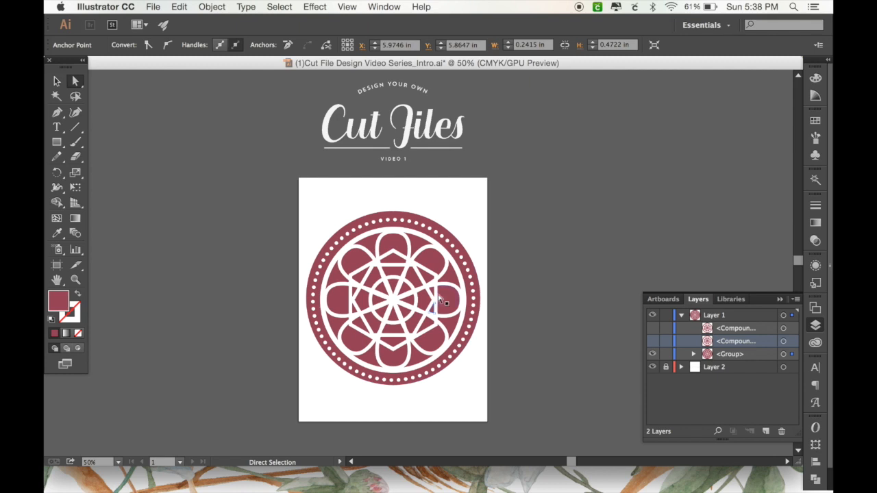
click(446, 283)
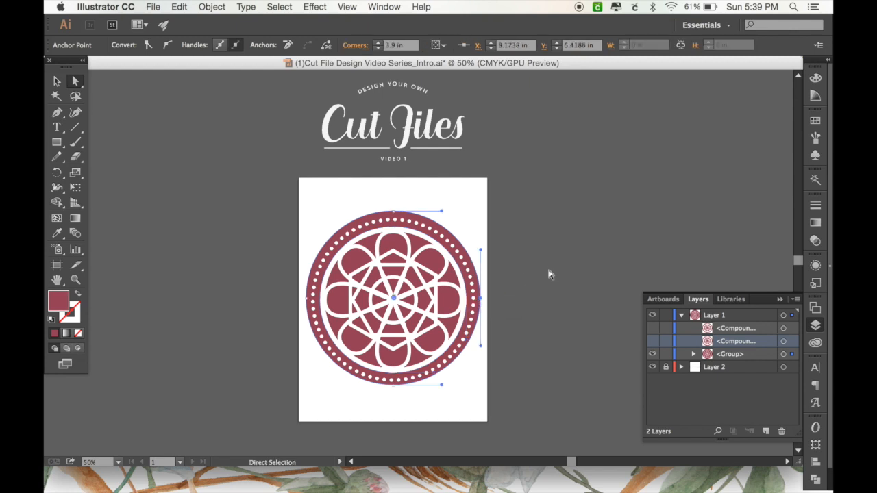
click(535, 337)
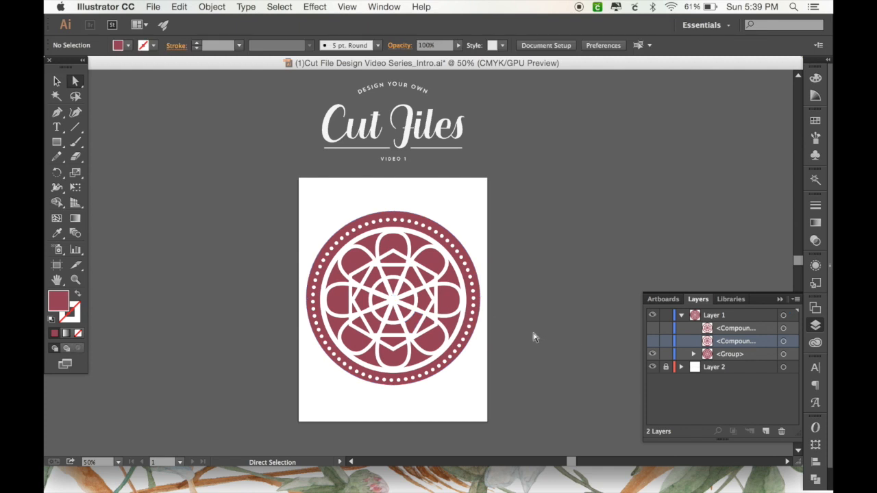